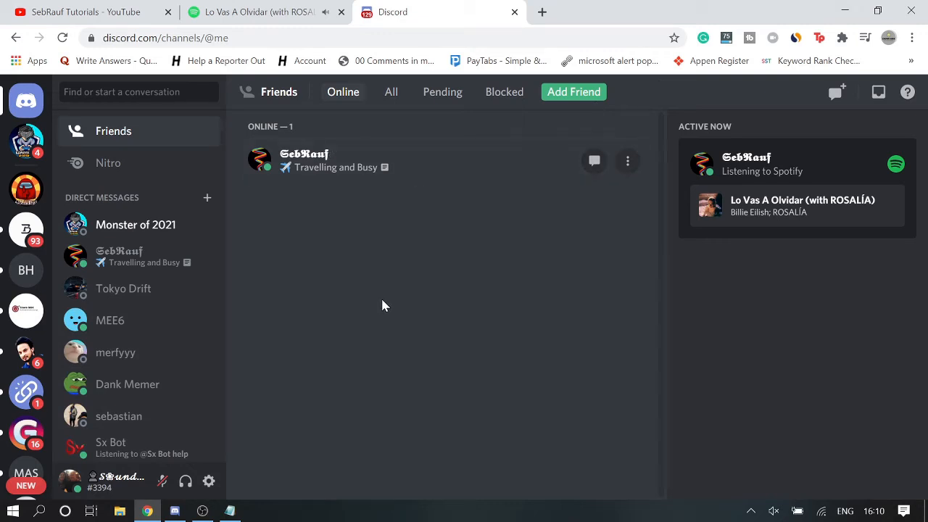
{"action": "mouse_move", "coordinate": [369, 303]}
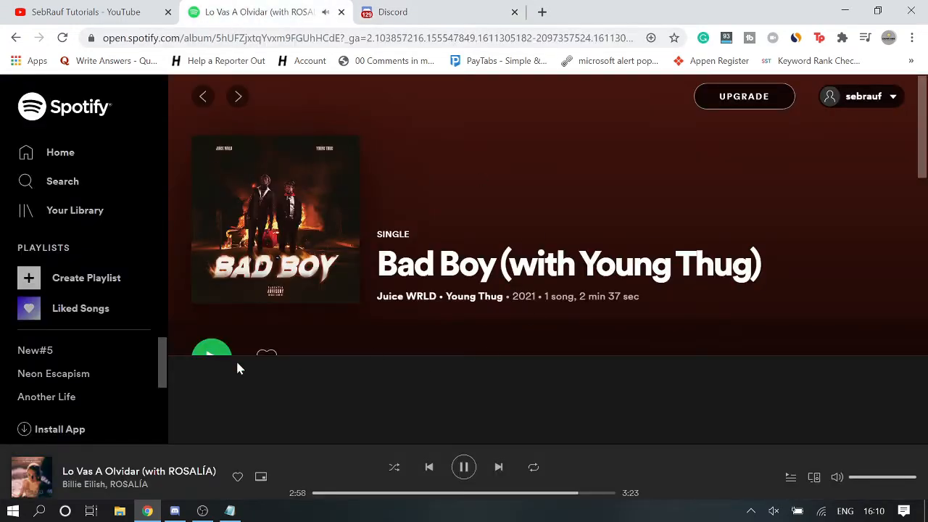
{"action": "mouse_move", "coordinate": [354, 116]}
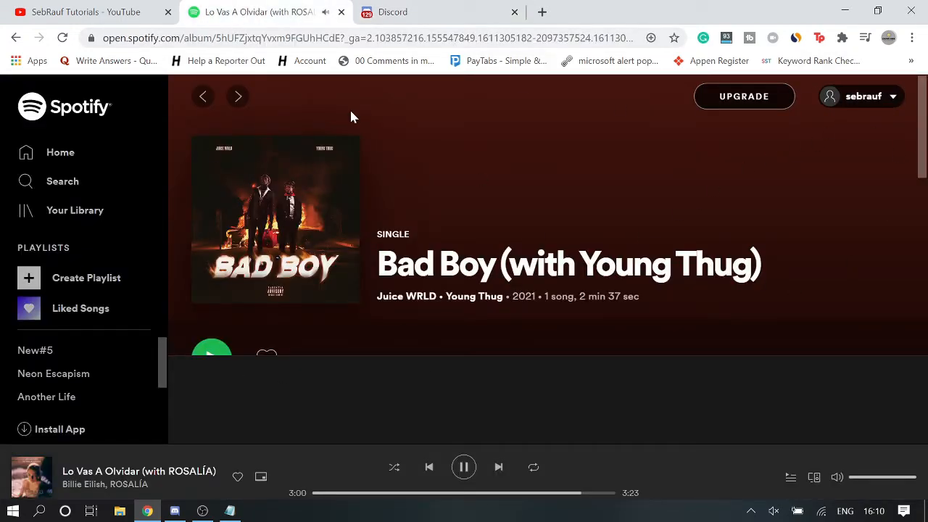
Step: From the friends page, reach User Settings > Connections and start linking a Spotify account
{"action": "left_click", "coordinate": [392, 12]}
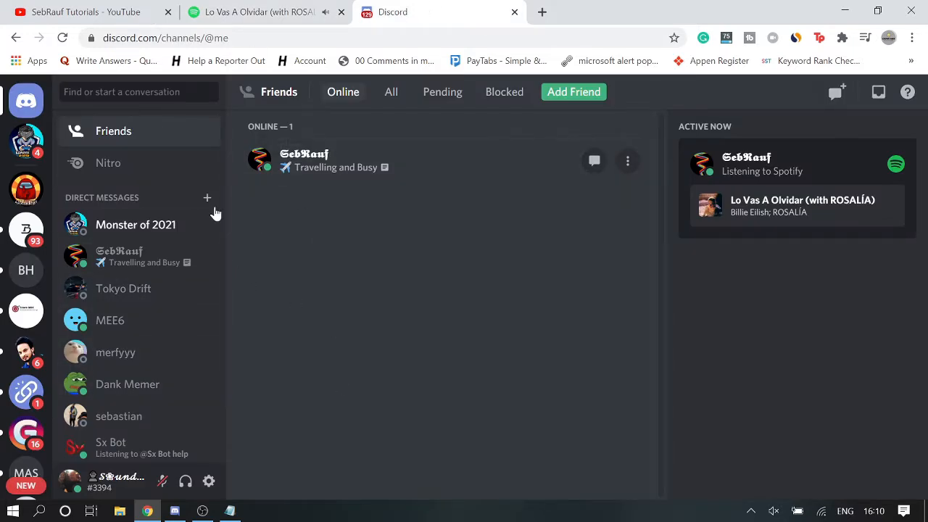
{"action": "mouse_move", "coordinate": [139, 204]}
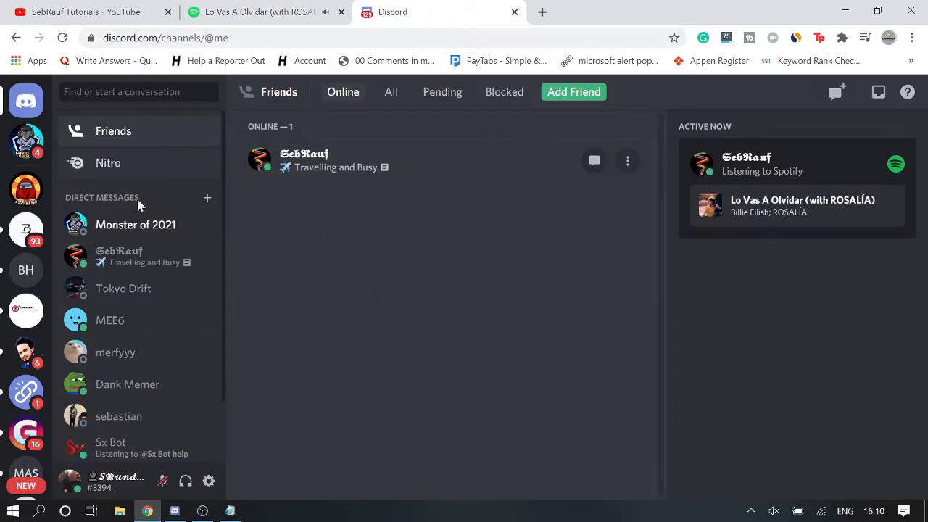
{"action": "mouse_move", "coordinate": [229, 500]}
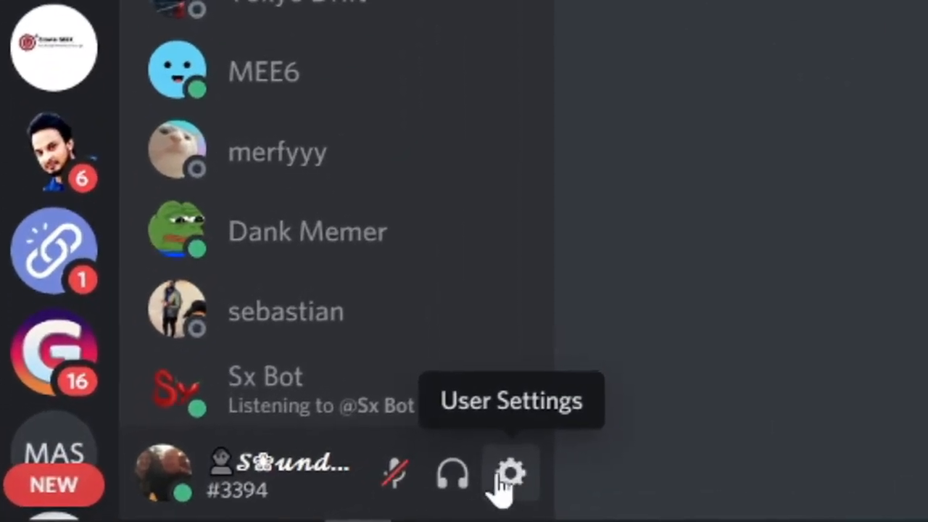
{"action": "left_click", "coordinate": [511, 475]}
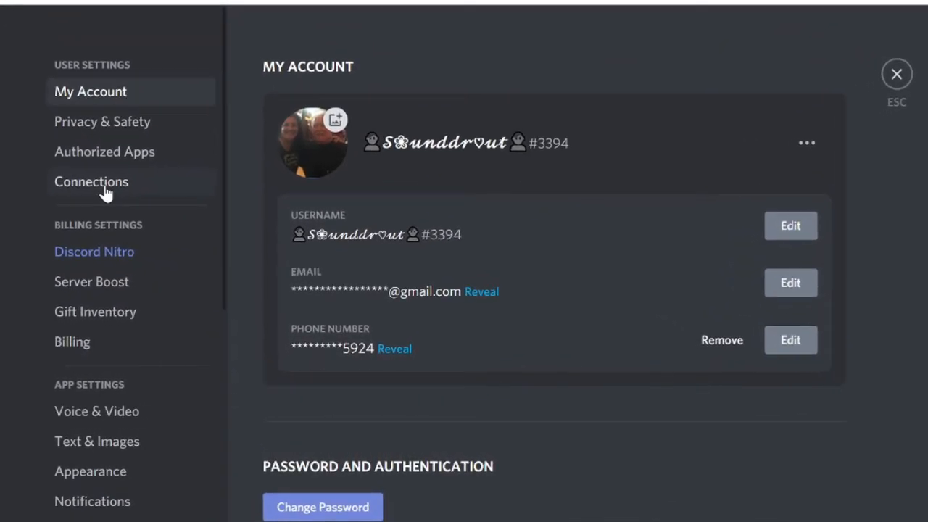
{"action": "left_click", "coordinate": [91, 182]}
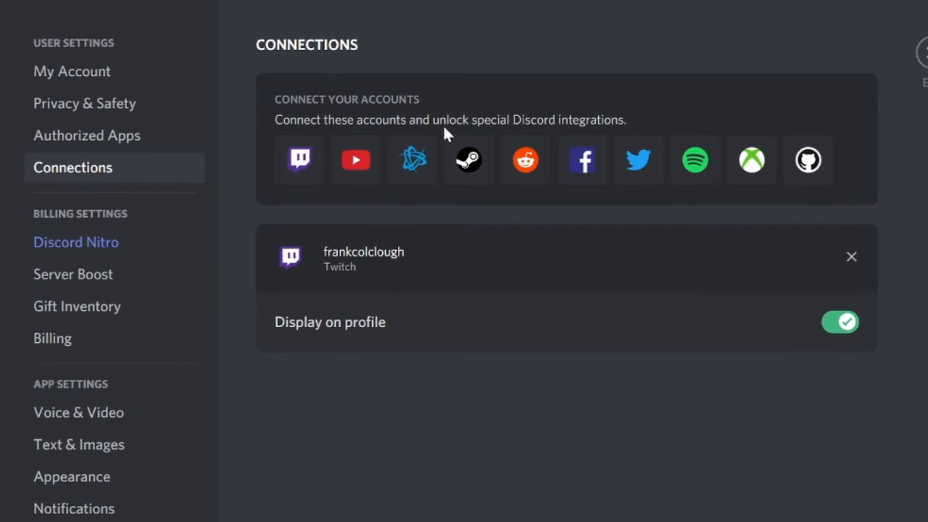
{"action": "mouse_move", "coordinate": [585, 160]}
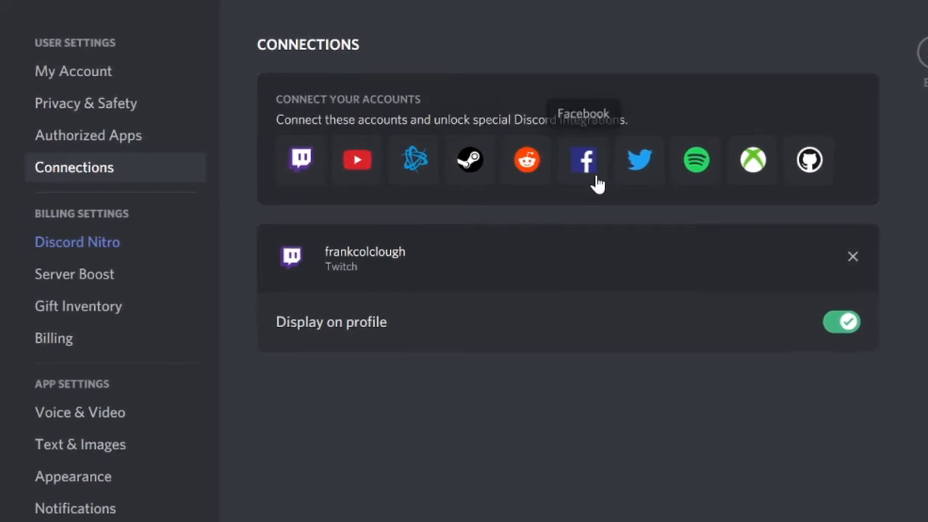
{"action": "mouse_move", "coordinate": [696, 160]}
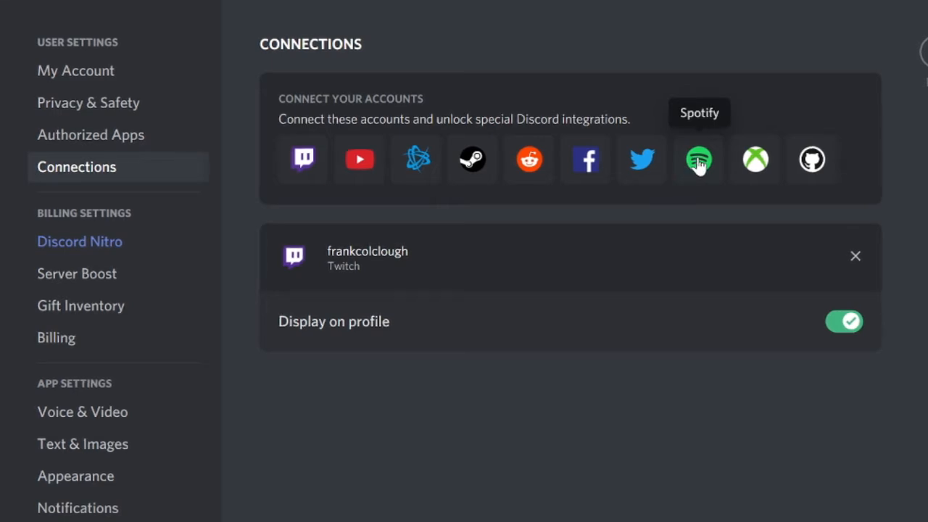
{"action": "left_click", "coordinate": [700, 158]}
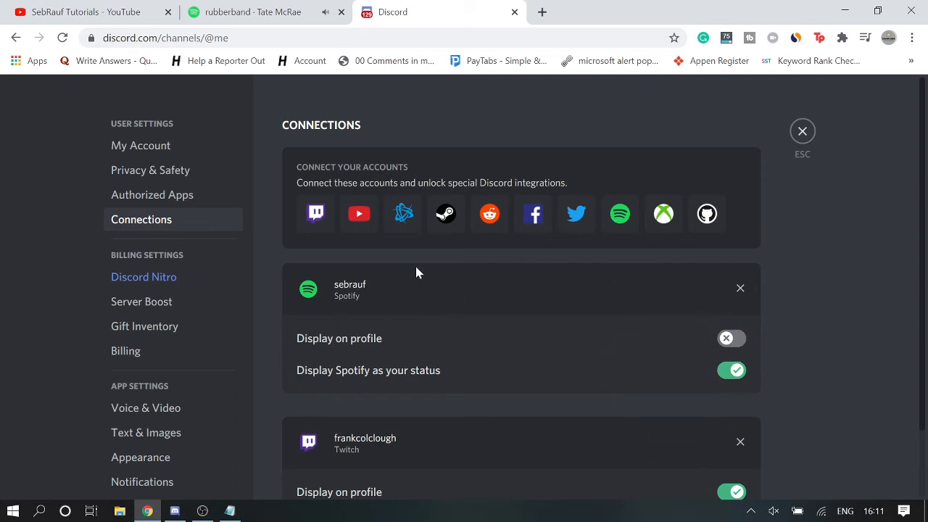
{"action": "mouse_move", "coordinate": [346, 350]}
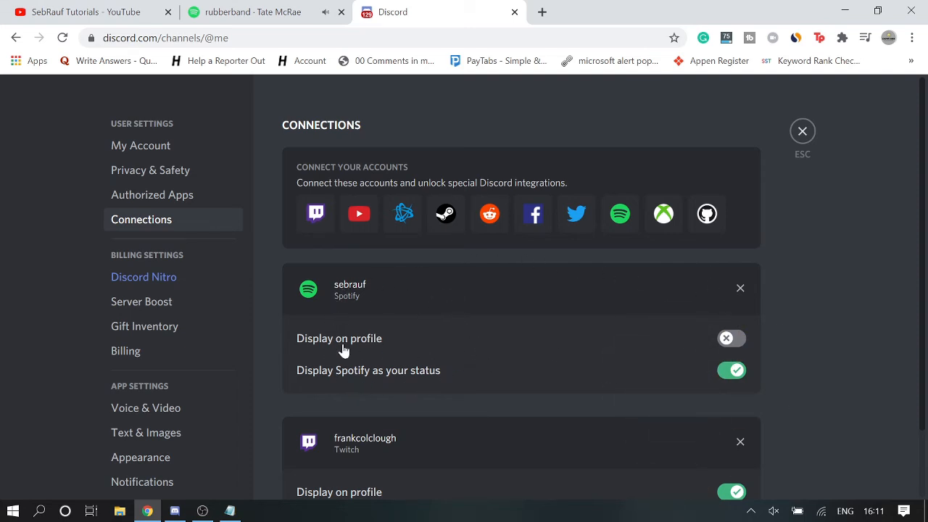
{"action": "mouse_move", "coordinate": [464, 284]}
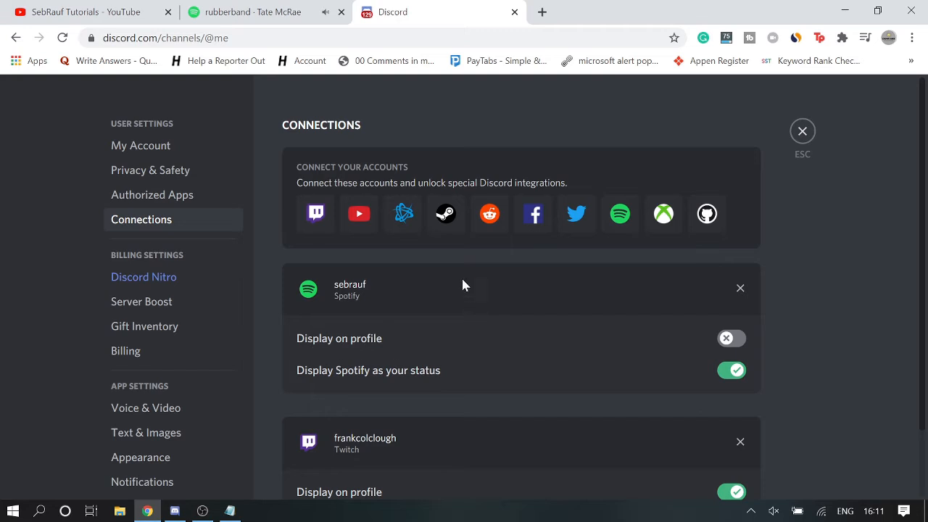
{"action": "mouse_move", "coordinate": [311, 392]}
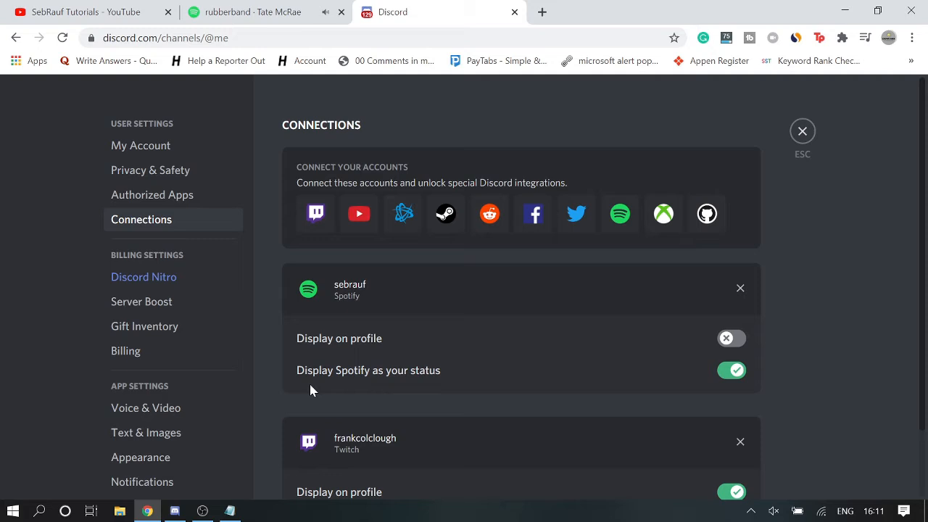
{"action": "mouse_move", "coordinate": [418, 376]}
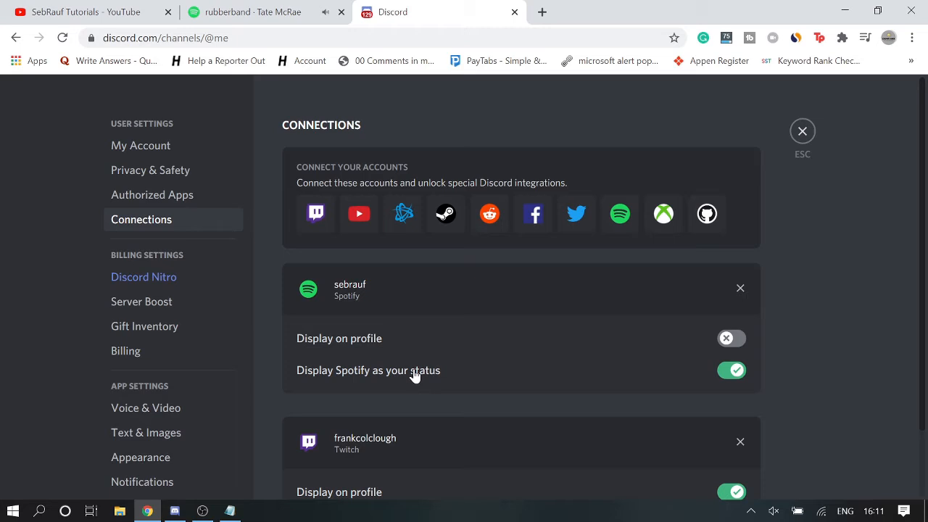
{"action": "mouse_move", "coordinate": [406, 374]}
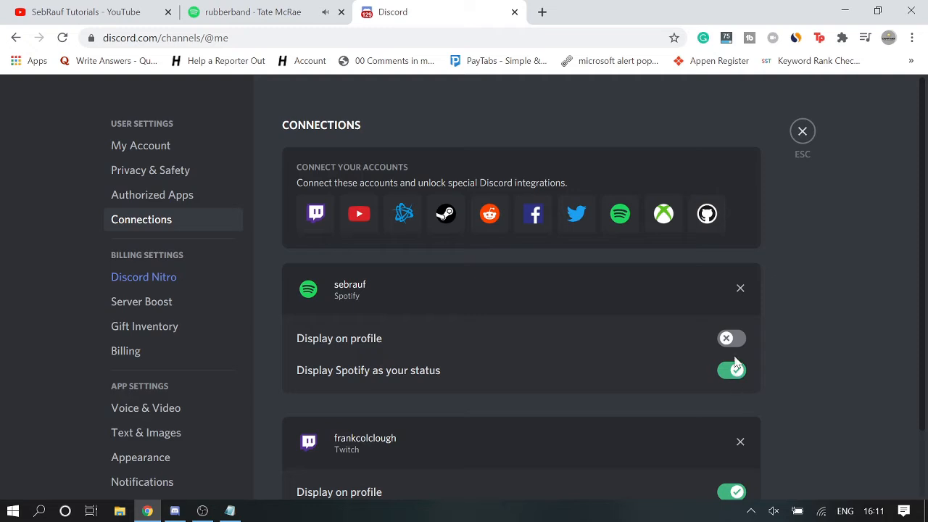
{"action": "mouse_move", "coordinate": [327, 326]}
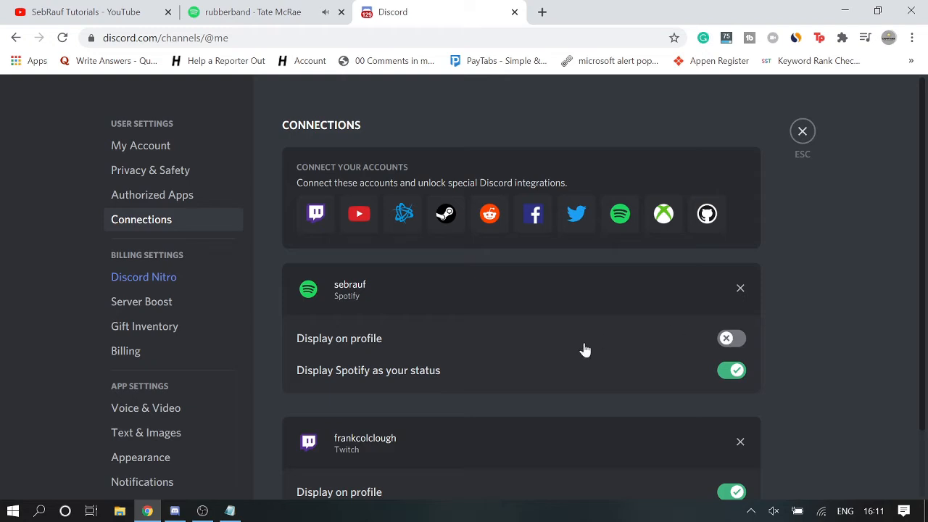
{"action": "mouse_move", "coordinate": [363, 342]}
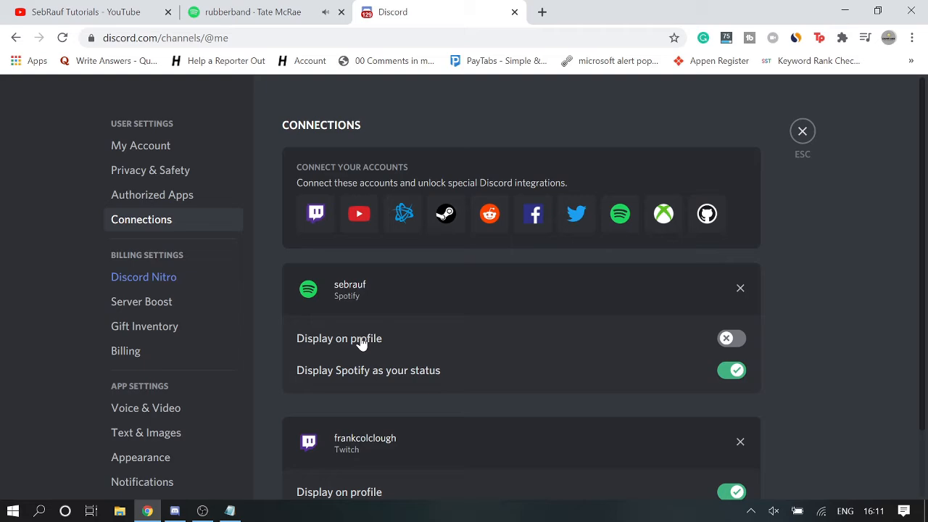
{"action": "mouse_move", "coordinate": [802, 131]}
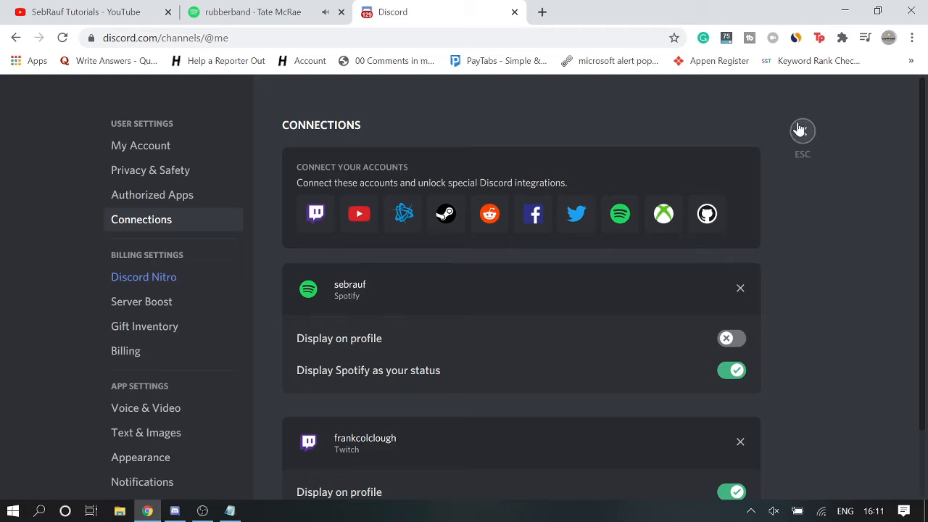
Step: Close settings and return to the friends page with Spotify shown as your status
{"action": "left_click", "coordinate": [802, 131]}
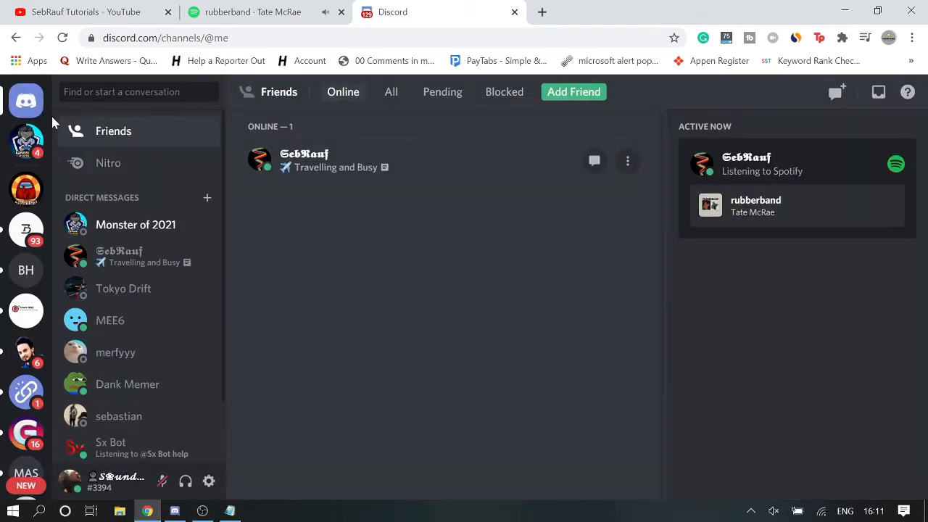
{"action": "mouse_move", "coordinate": [794, 181]}
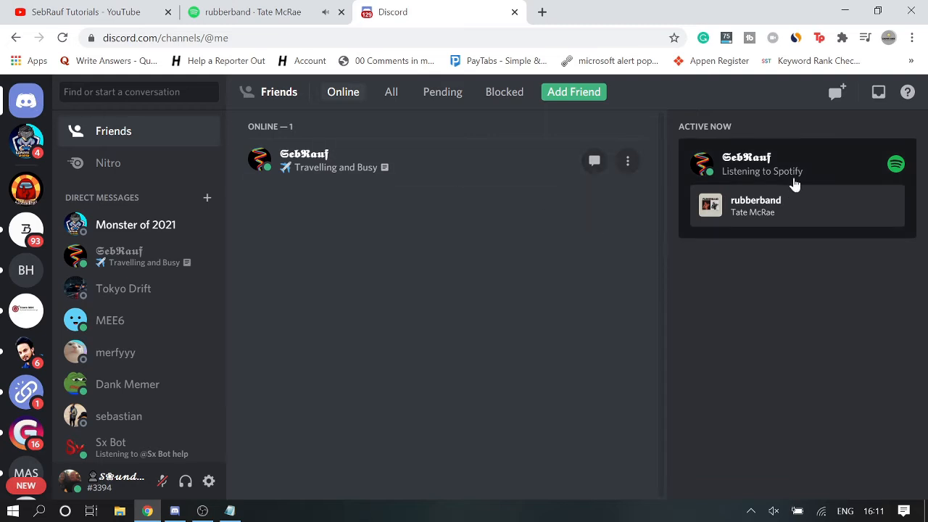
{"action": "mouse_move", "coordinate": [747, 206]}
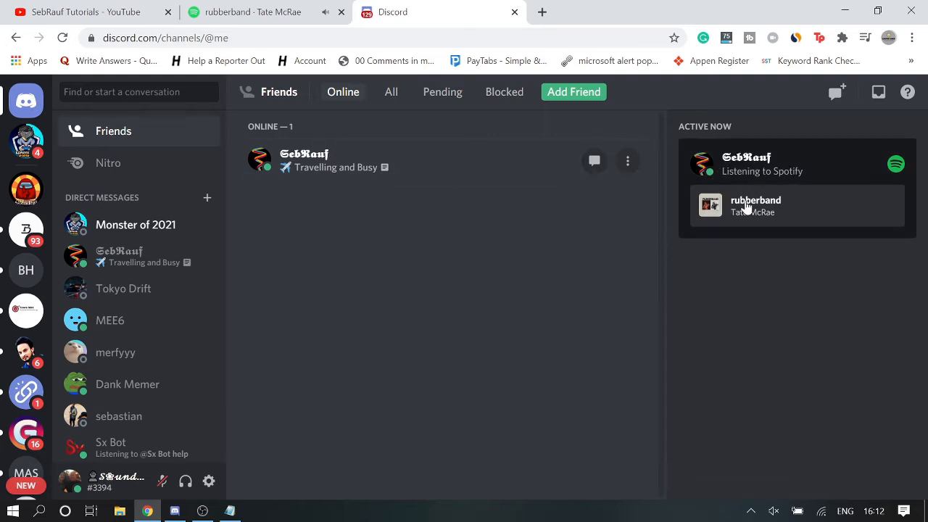
{"action": "mouse_move", "coordinate": [757, 180]}
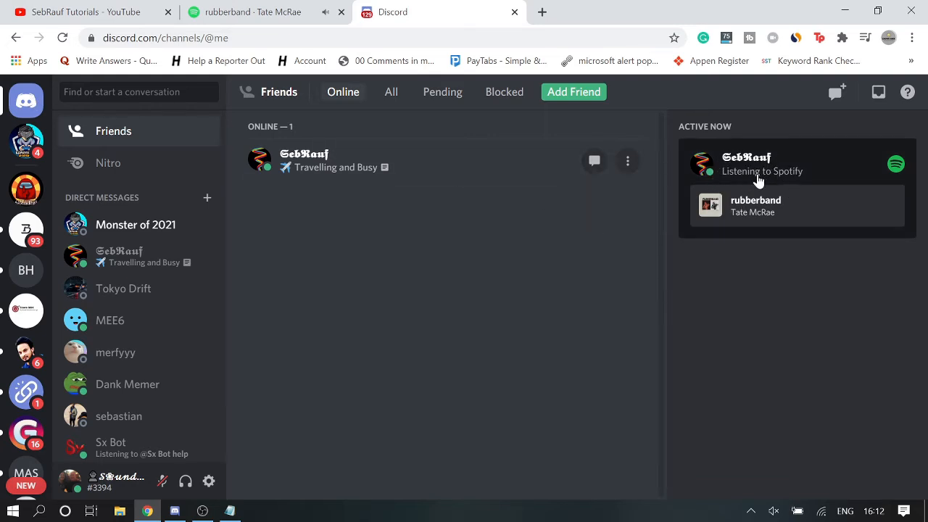
{"action": "mouse_move", "coordinate": [753, 231]}
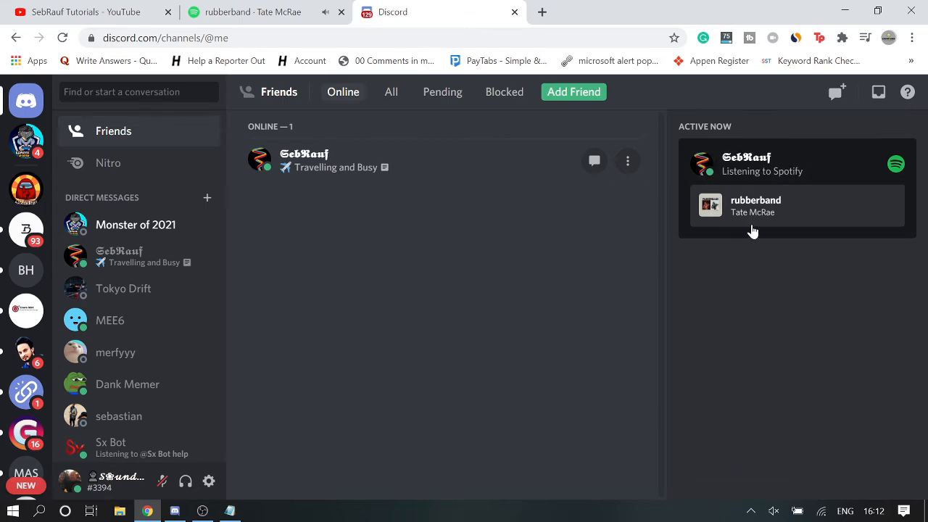
{"action": "mouse_move", "coordinate": [708, 174]}
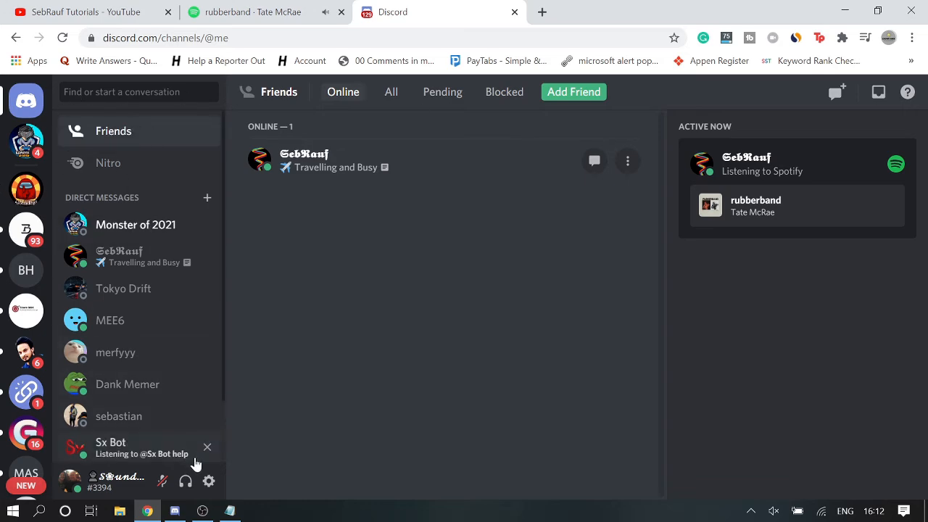
Step: Turn on 'Display on profile' for Spotify in Connections and close settings
{"action": "left_click", "coordinate": [209, 482]}
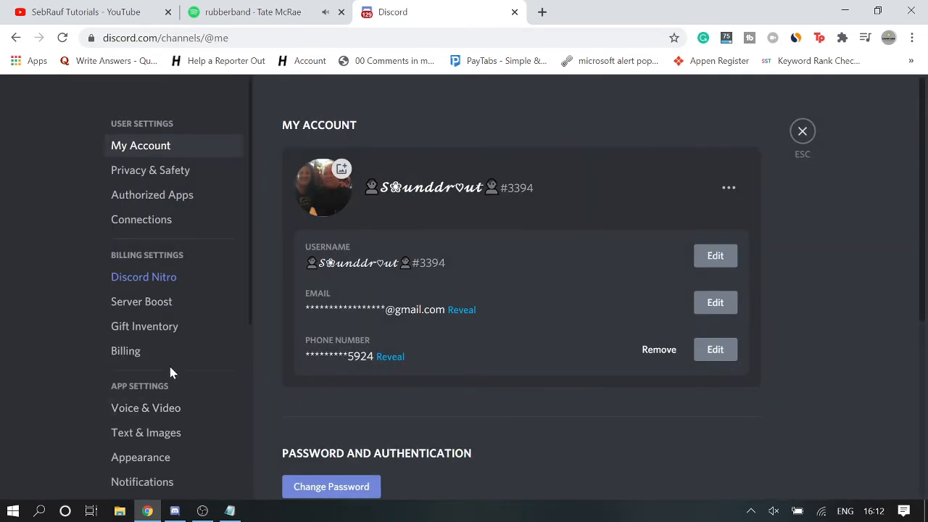
{"action": "left_click", "coordinate": [142, 219]}
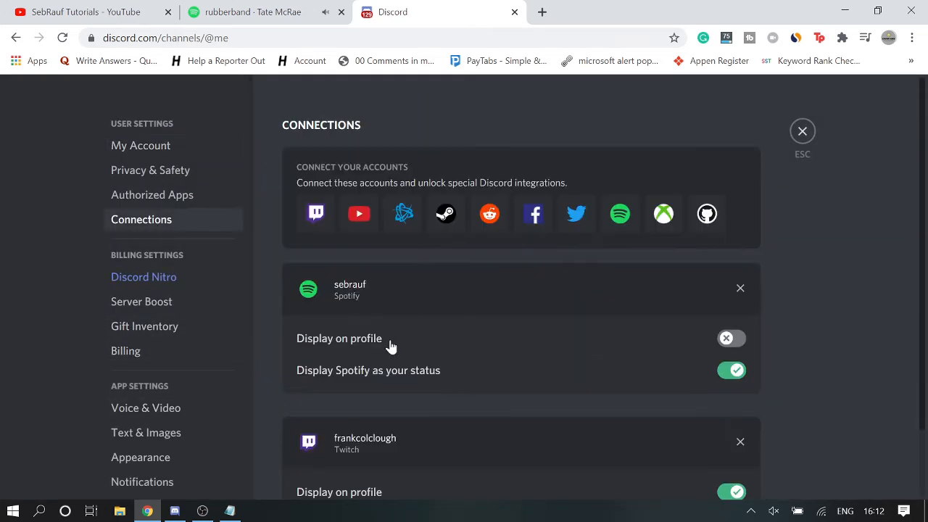
{"action": "left_click", "coordinate": [732, 338]}
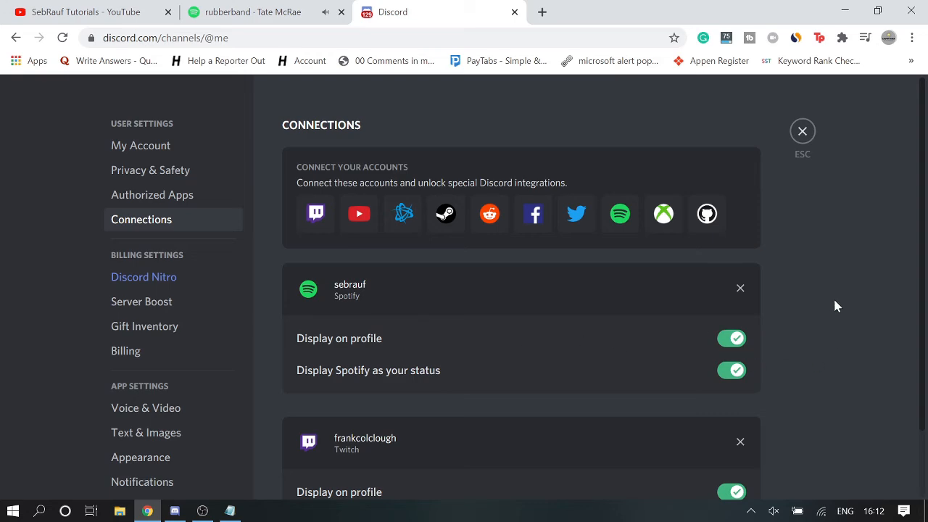
{"action": "left_click", "coordinate": [802, 131]}
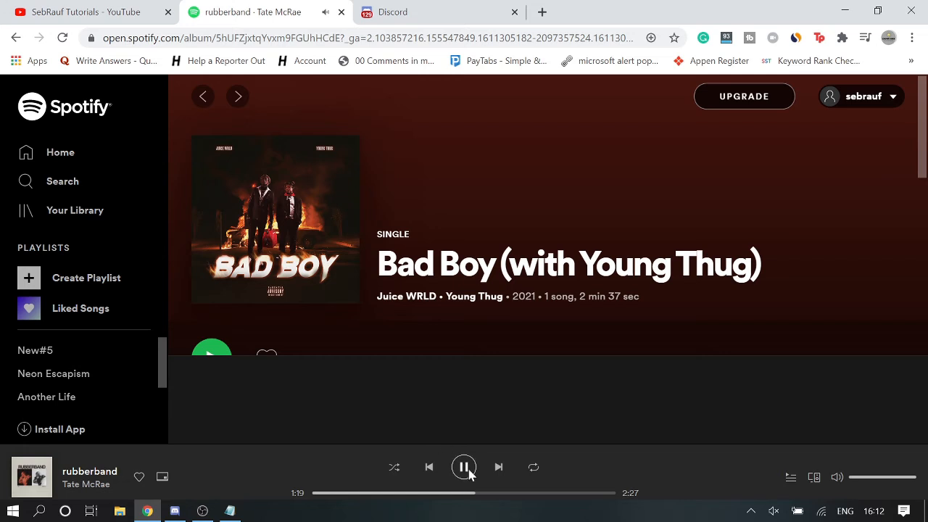
Step: Pause and resume the rubberband track in Spotify, then return to Discord
{"action": "left_click", "coordinate": [464, 468]}
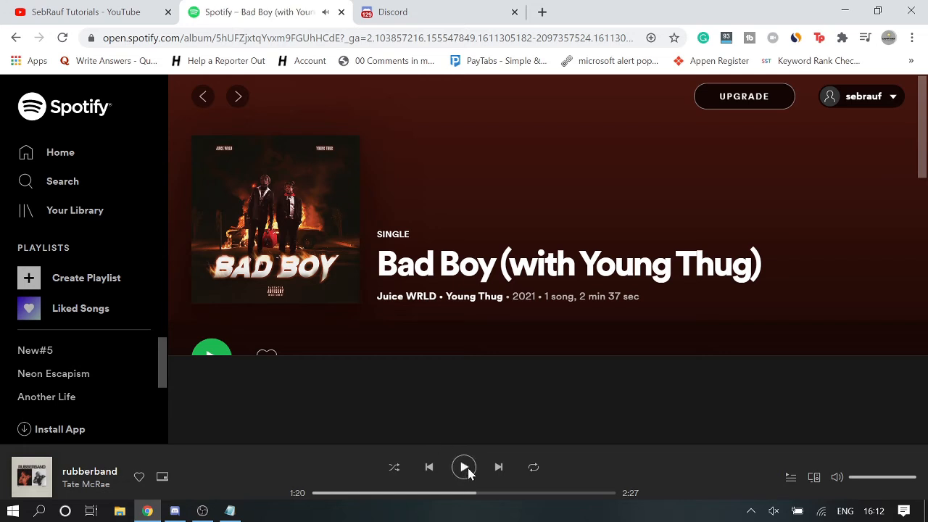
{"action": "left_click", "coordinate": [464, 468]}
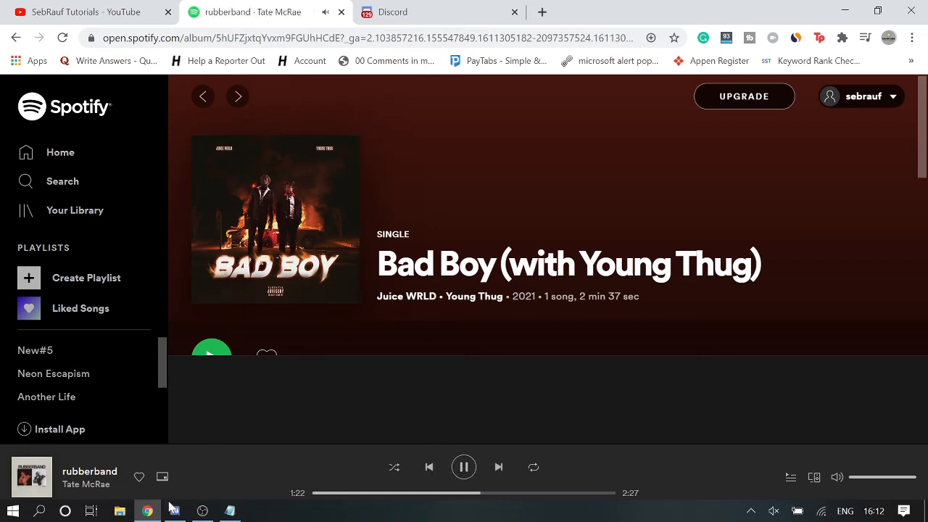
{"action": "left_click", "coordinate": [391, 11]}
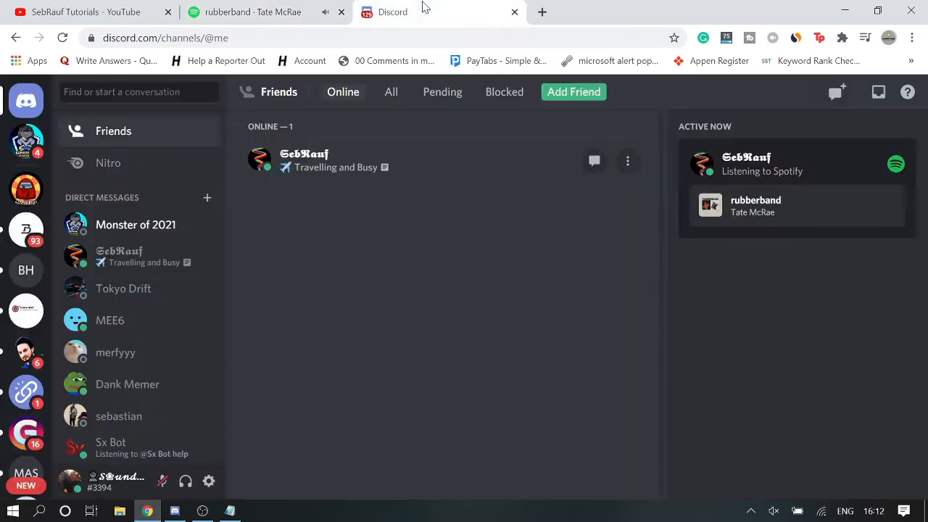
{"action": "left_click", "coordinate": [26, 353]}
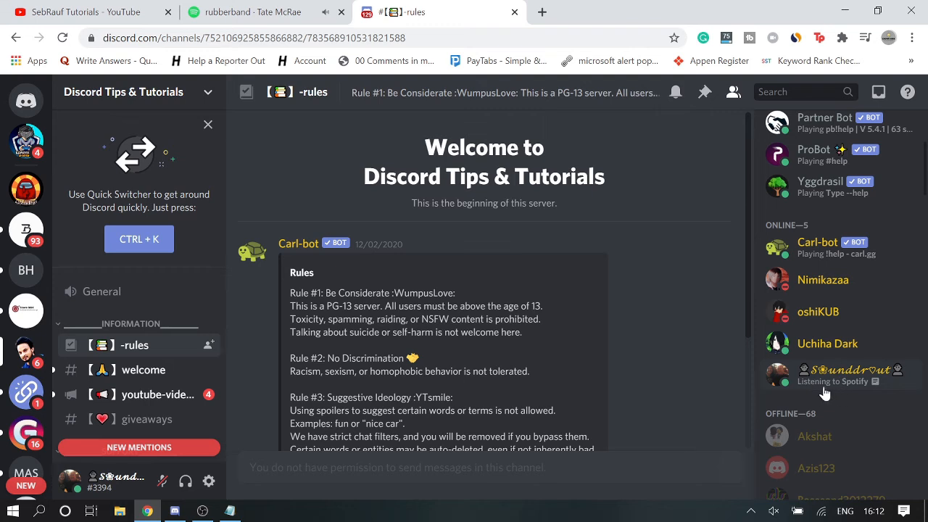
{"action": "mouse_move", "coordinate": [865, 394]}
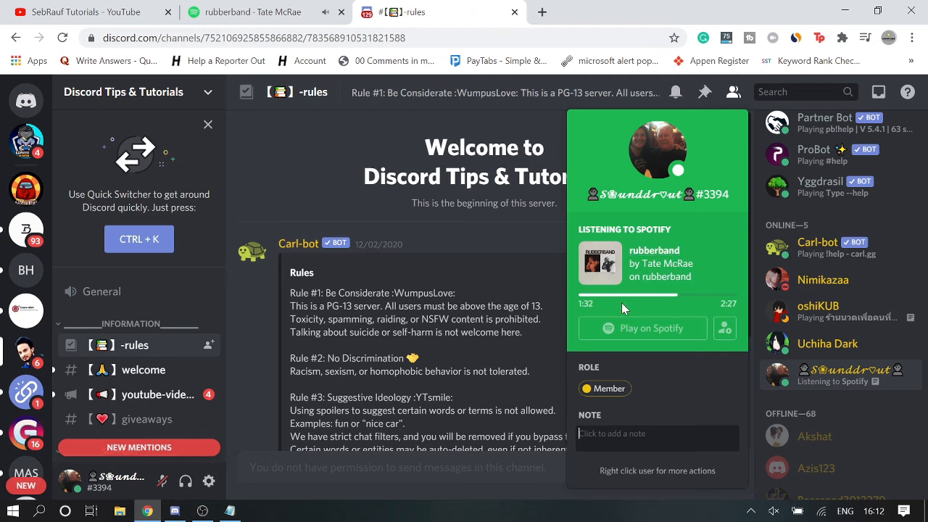
{"action": "mouse_move", "coordinate": [699, 303]}
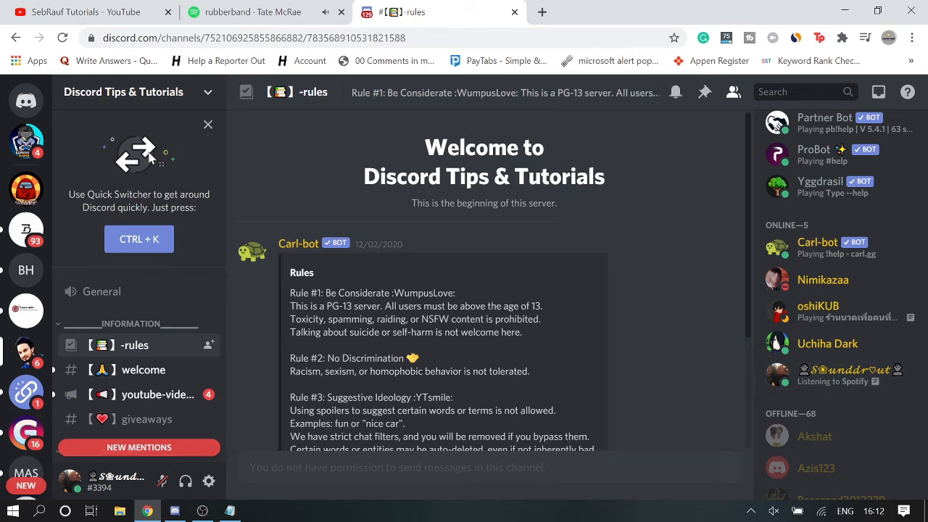
{"action": "left_click", "coordinate": [26, 101]}
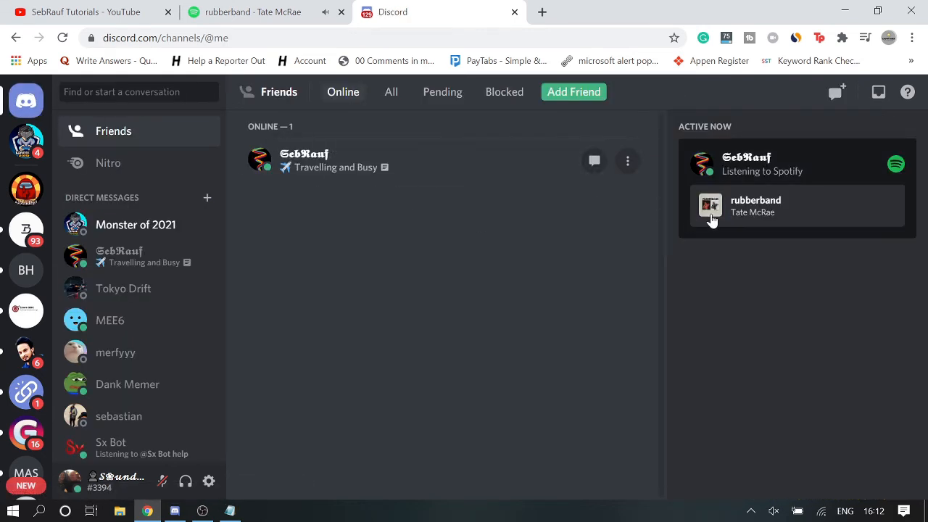
Step: Choose Listen Along on the friend's rubberband track and cancel the Spotify Premium notice
{"action": "left_click", "coordinate": [627, 161]}
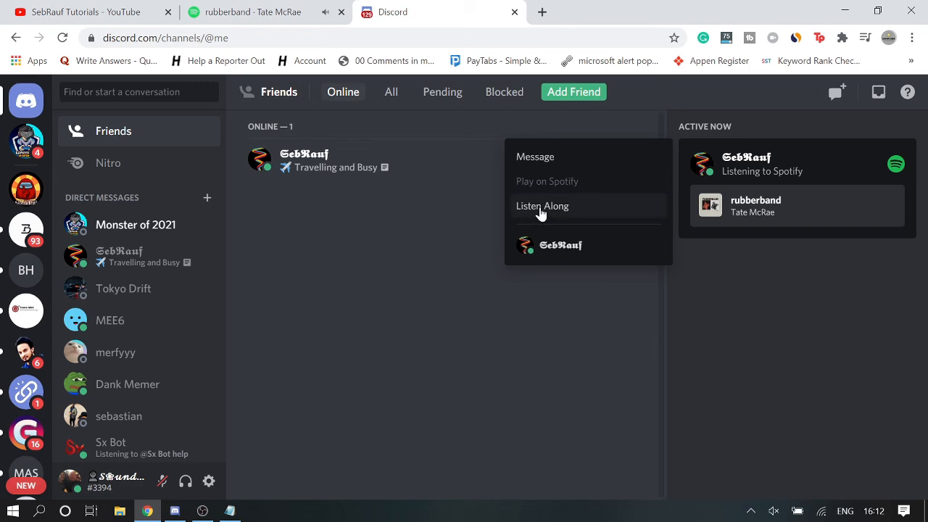
{"action": "left_click", "coordinate": [542, 206]}
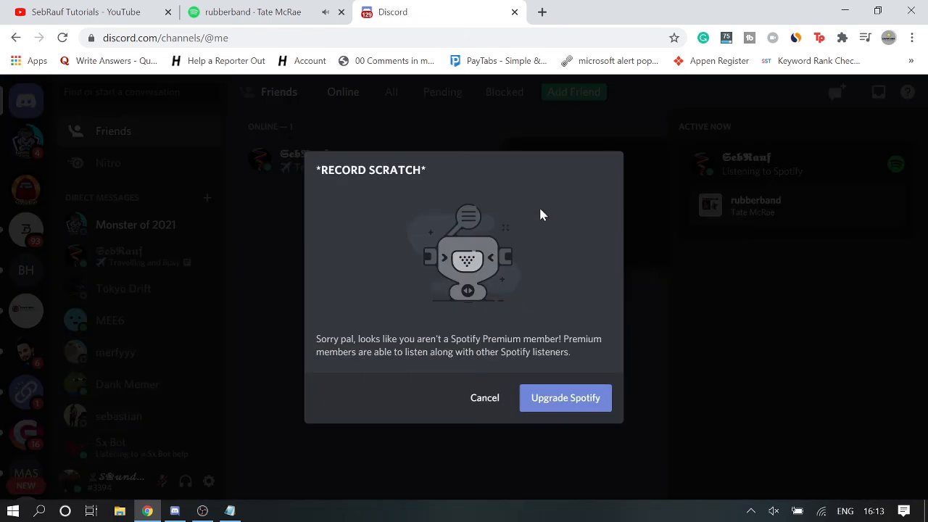
{"action": "left_click", "coordinate": [484, 397]}
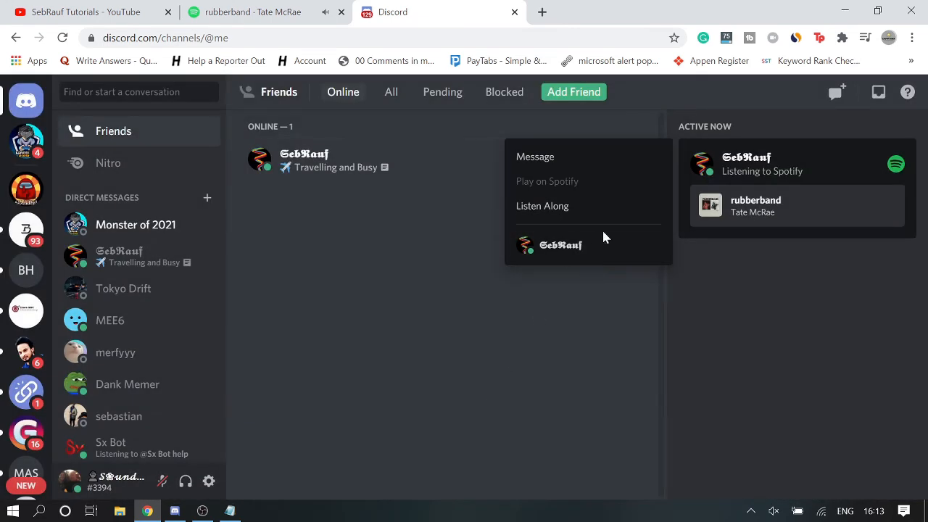
{"action": "mouse_move", "coordinate": [612, 223]}
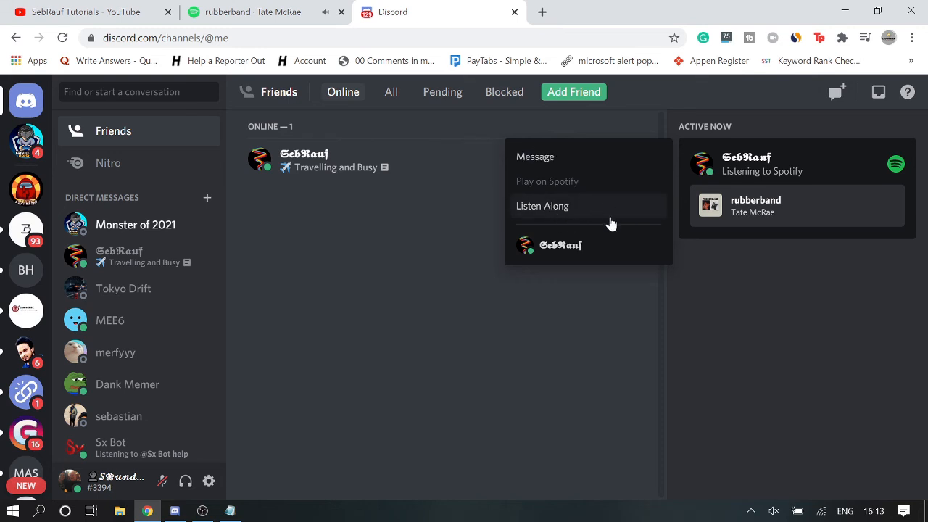
{"action": "mouse_move", "coordinate": [605, 219]}
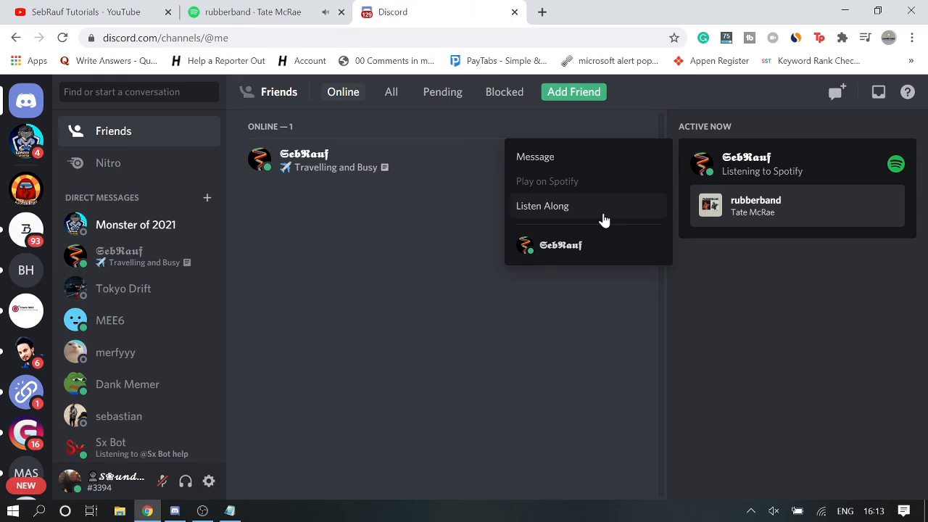